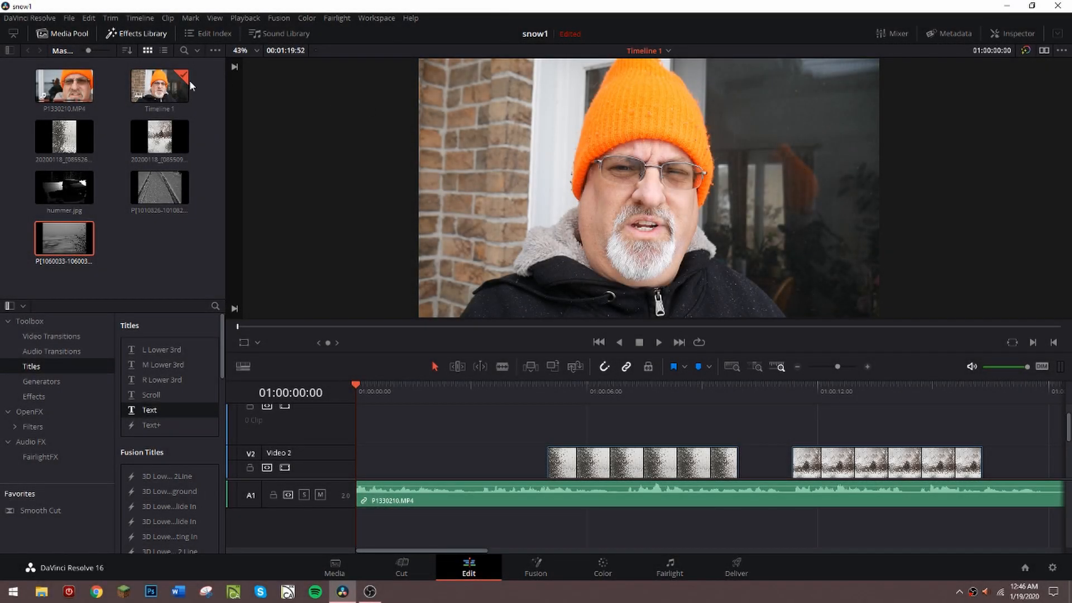
Step: Open Quick Export for the snow1 timeline with the H.264 preset
left_click(71, 18)
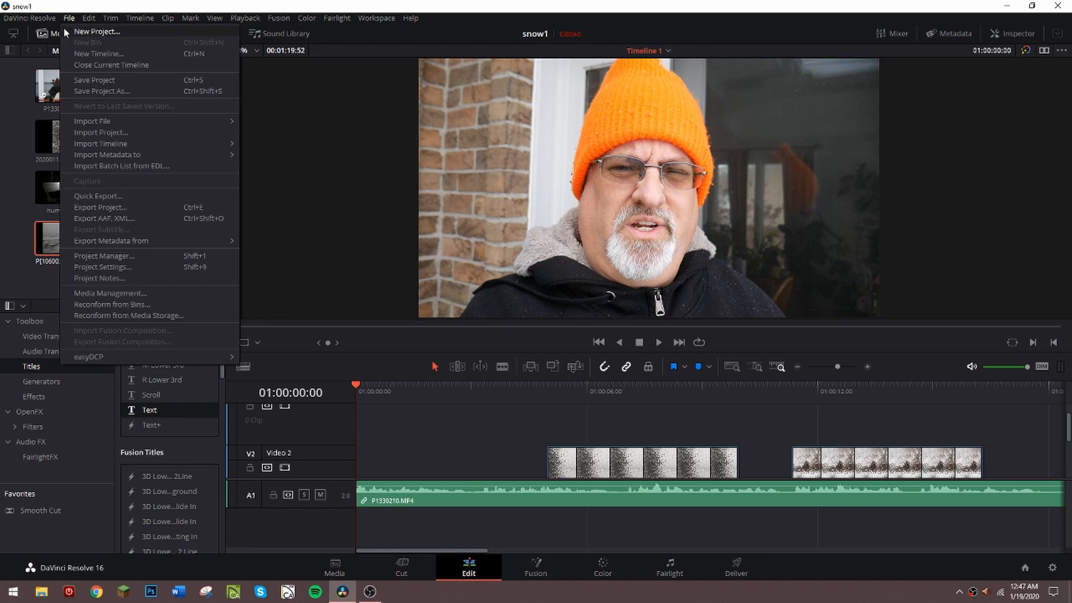
mouse_move(73, 196)
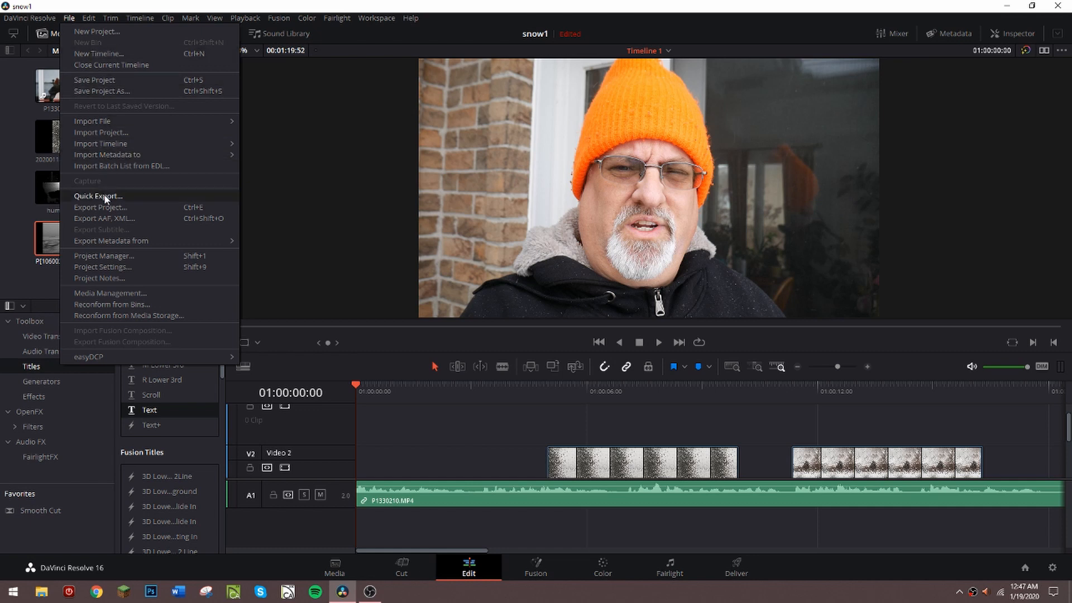
left_click(99, 196)
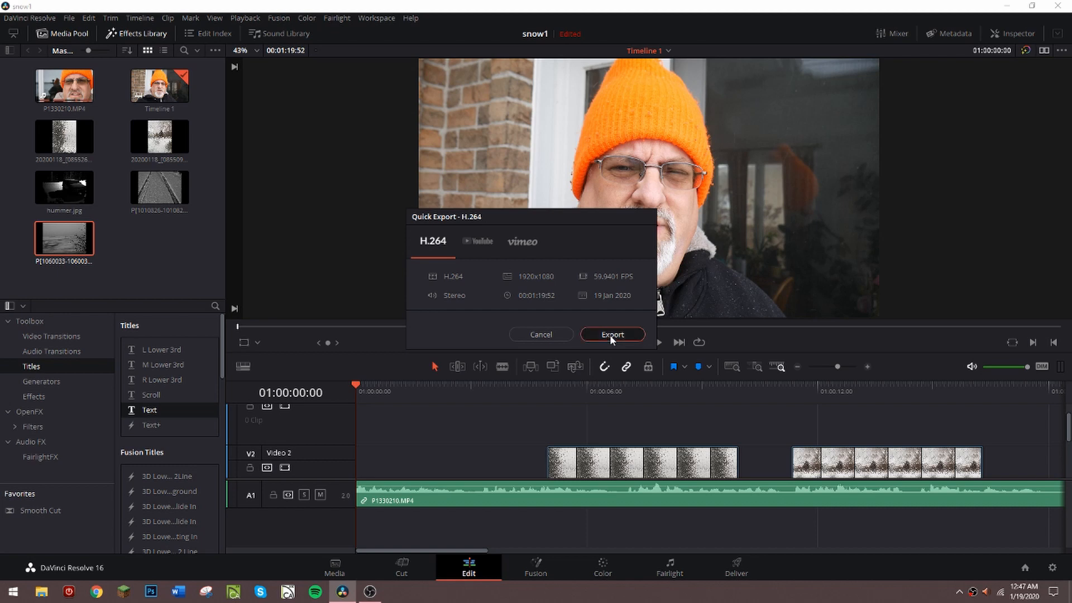
Step: Export the H.264 render as 'test render 100' into WORKSPACE
left_click(612, 334)
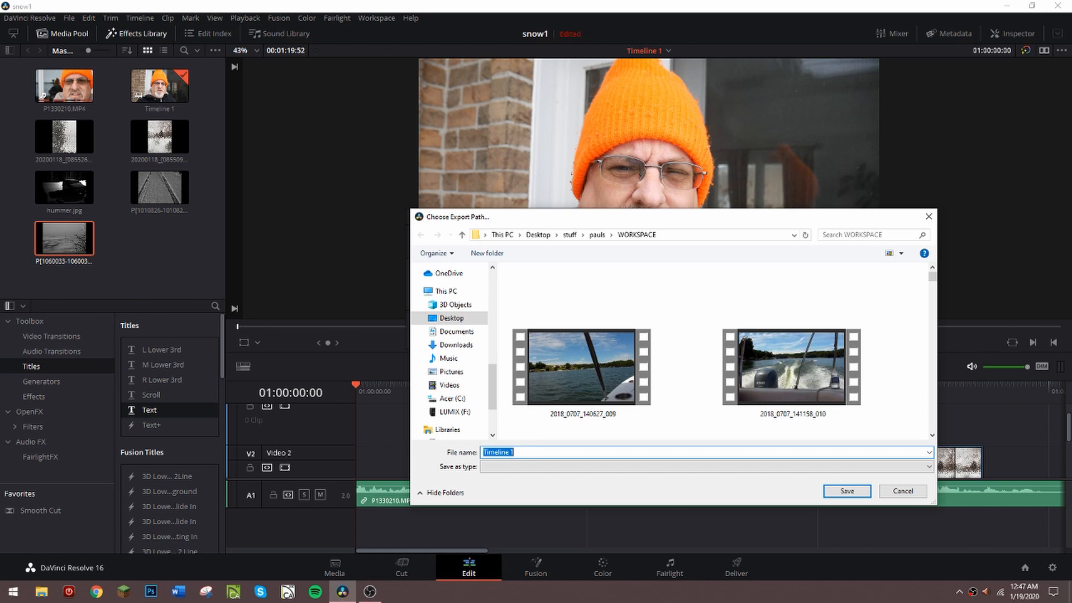
type("test ren")
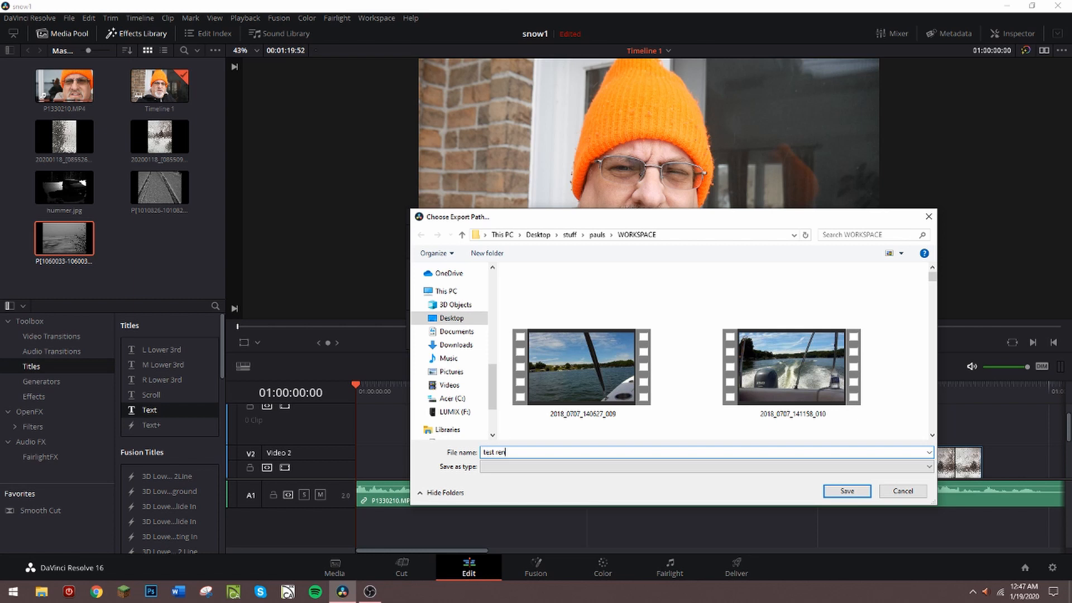
type("der 1")
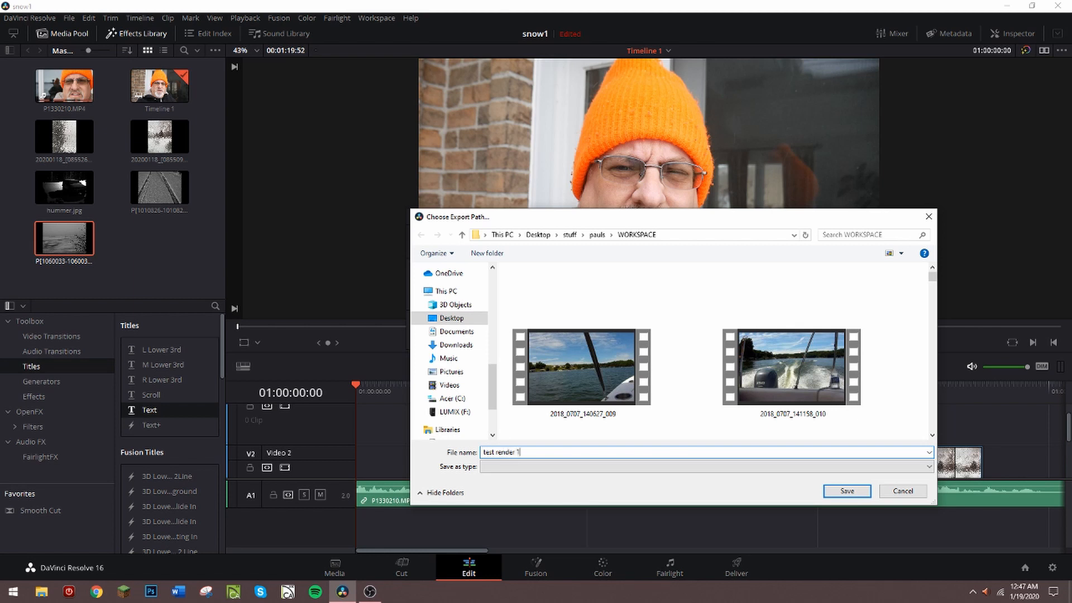
type("00")
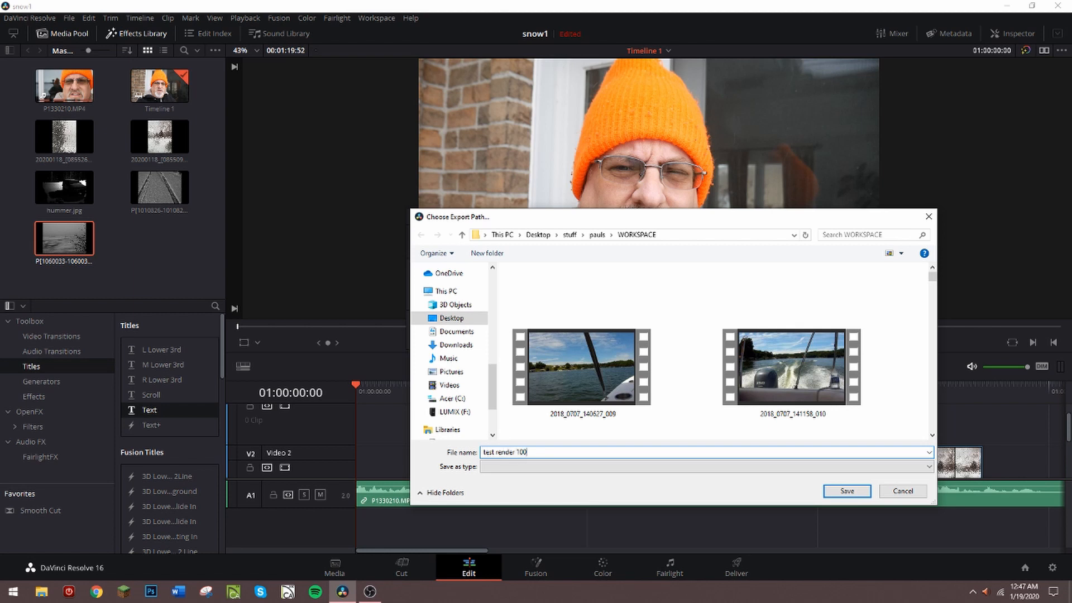
left_click(847, 491)
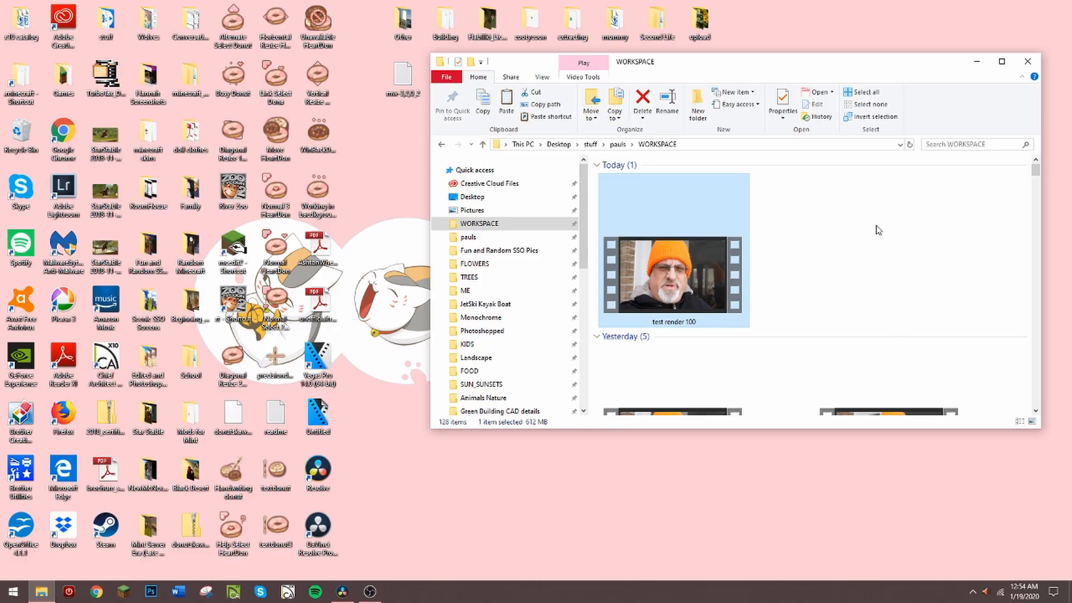
mouse_move(698, 284)
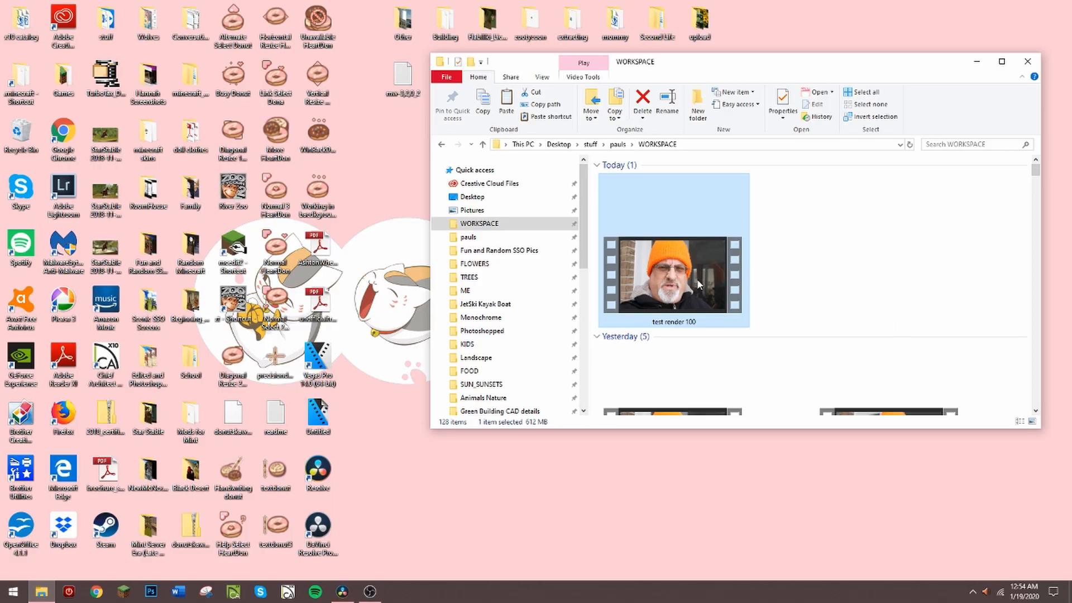
Step: After rendering finishes, play back 'test render 100' from WORKSPACE
double_click(673, 279)
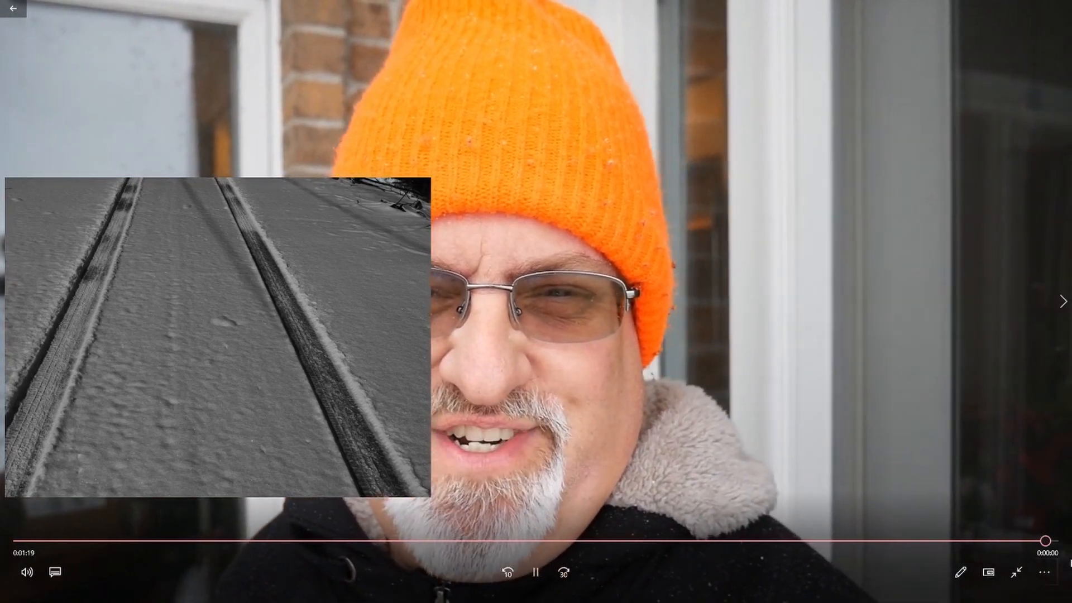